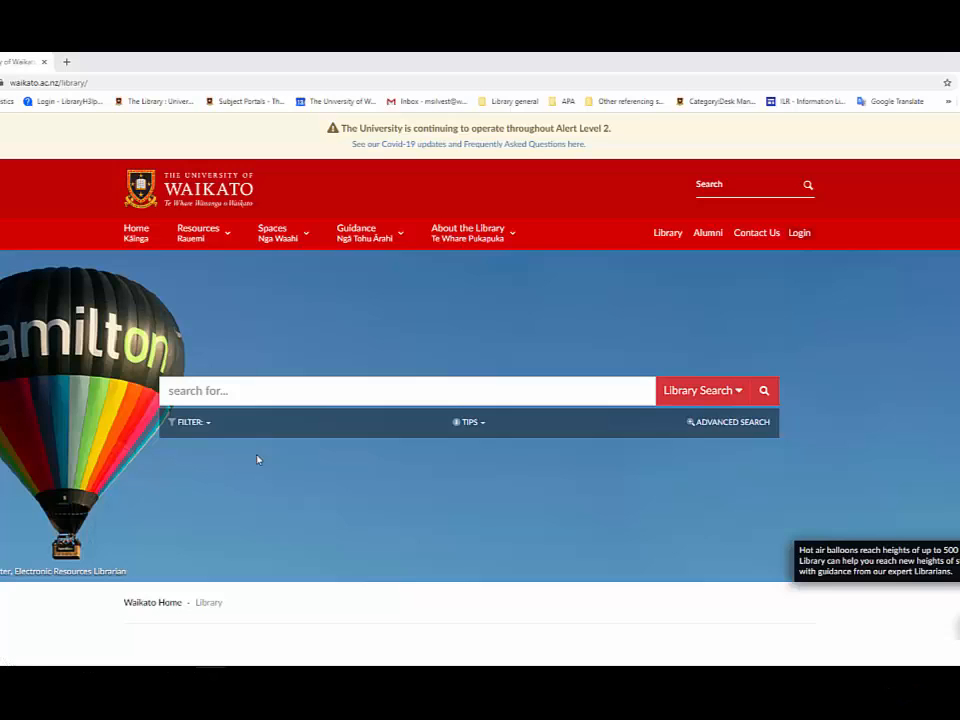
- Search the library for 'myths legends zealand' from the main search box
type("myths le")
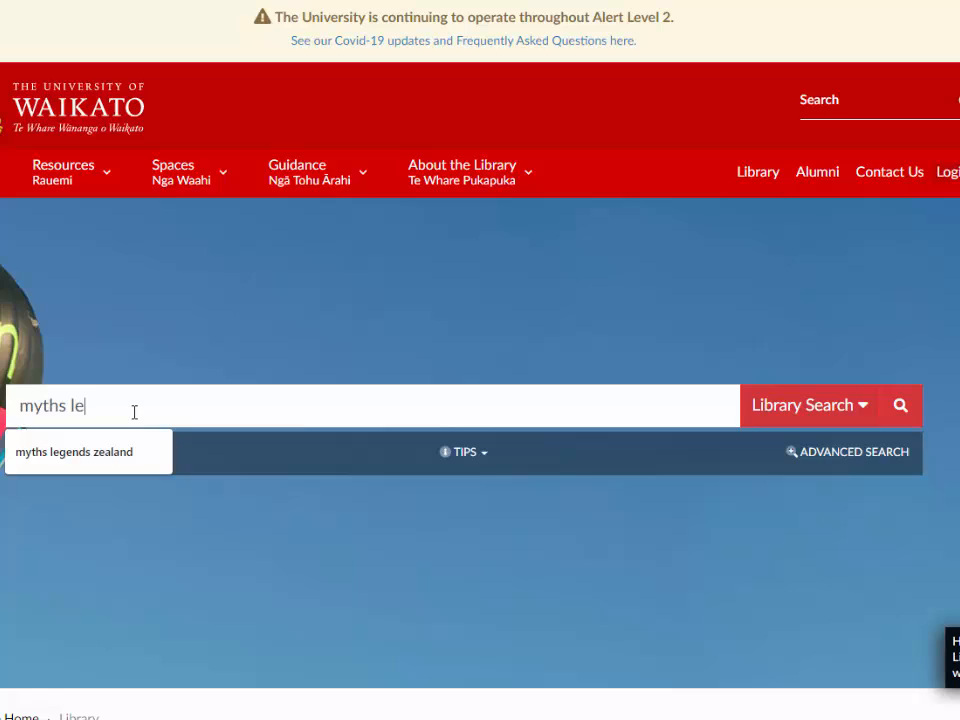
type("gends zea")
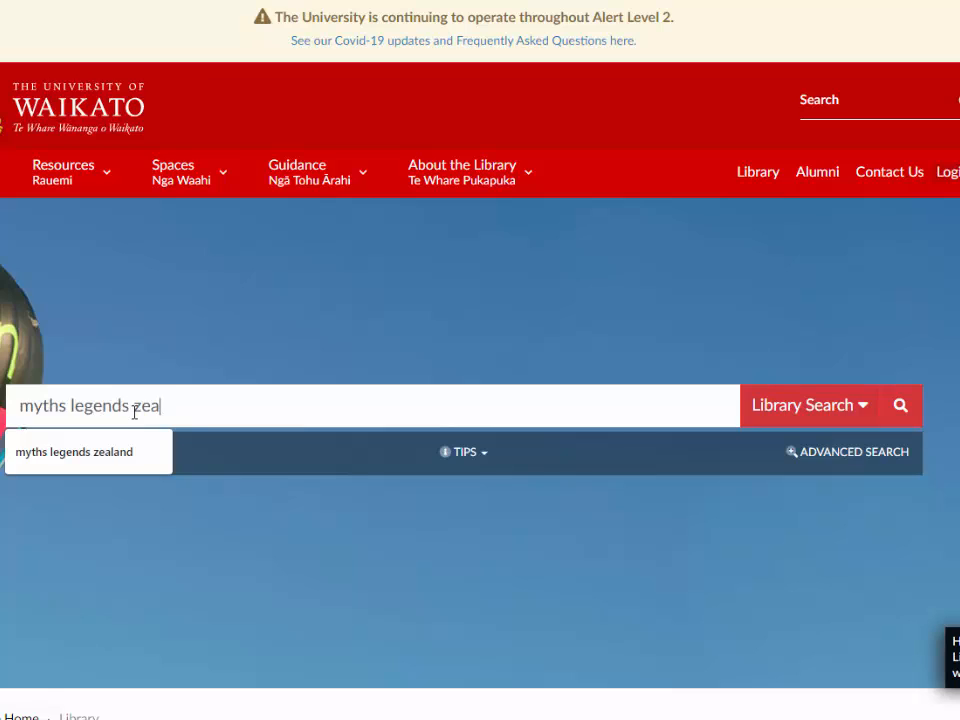
left_click(72, 452)
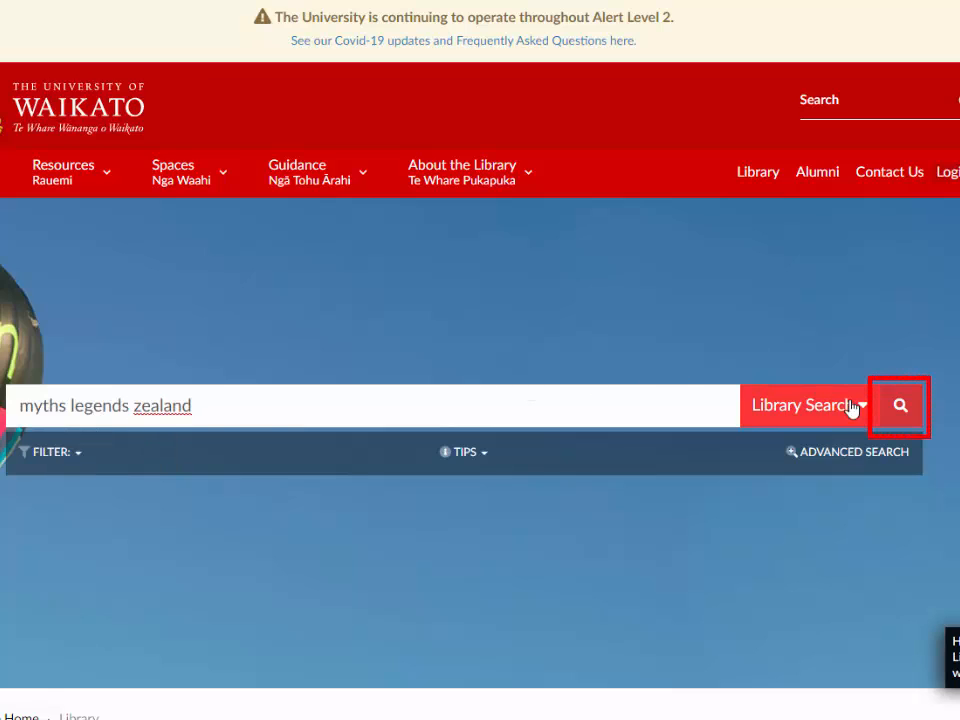
- Load the 1,510 Primo results and move the sidebar to the Resource Type facet
left_click(900, 404)
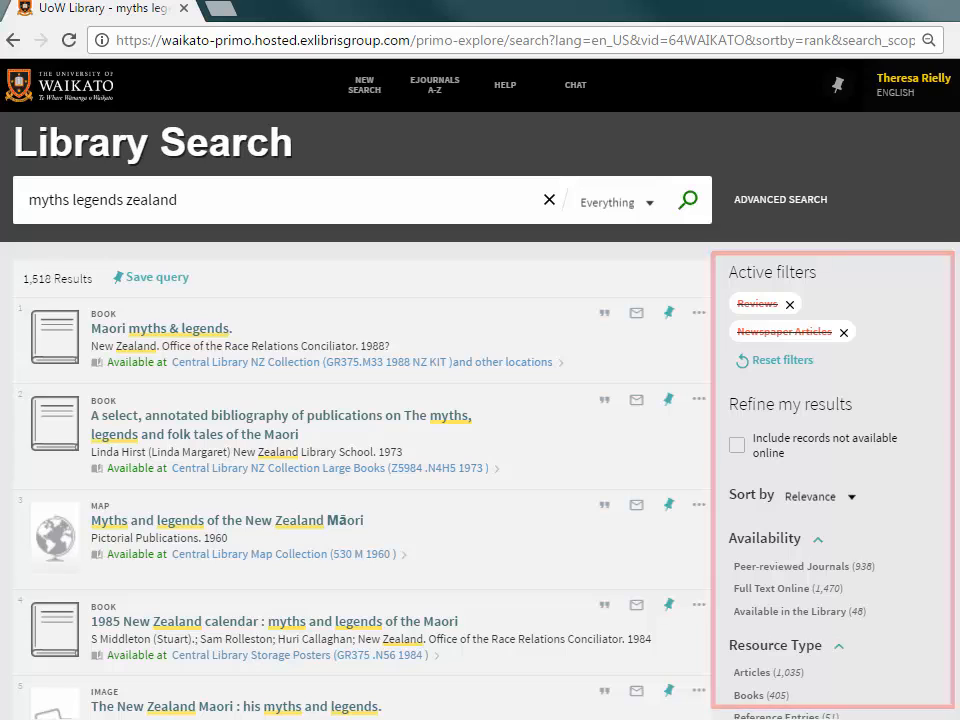
scroll("down", 3)
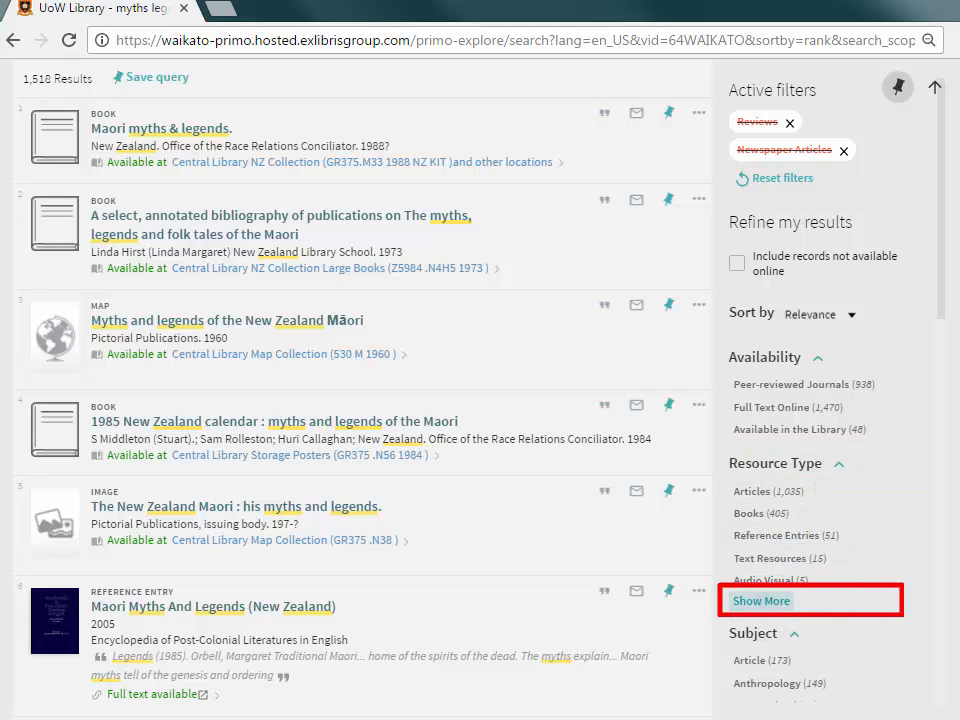
- Expand Resource Type to show all options, including Conference Proceedings, dissertations, Maps and Images
left_click(760, 600)
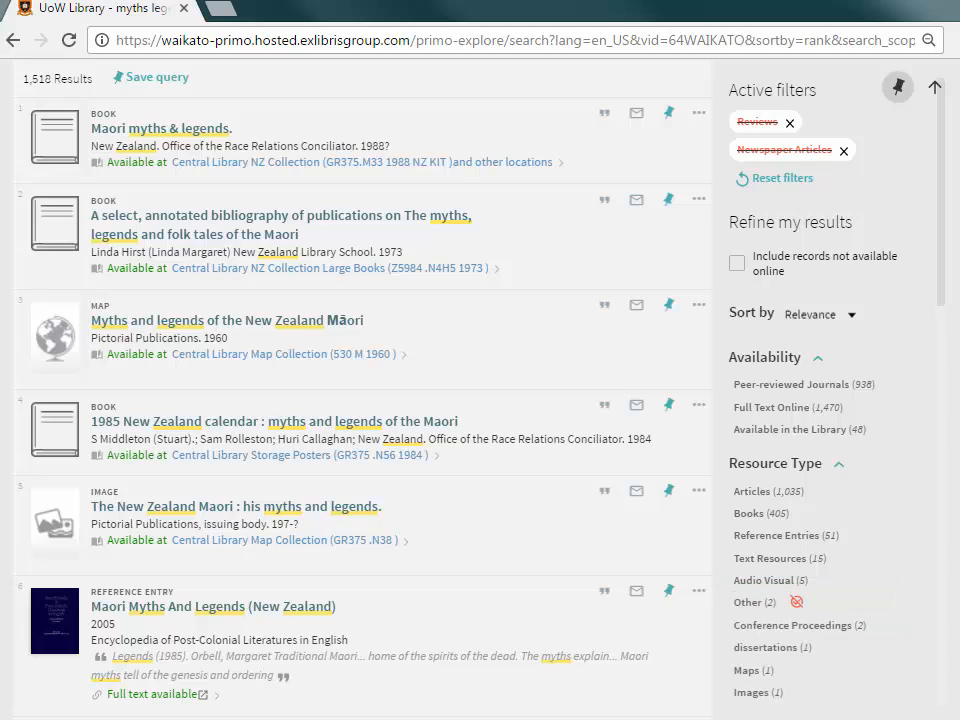
scroll("down", 3)
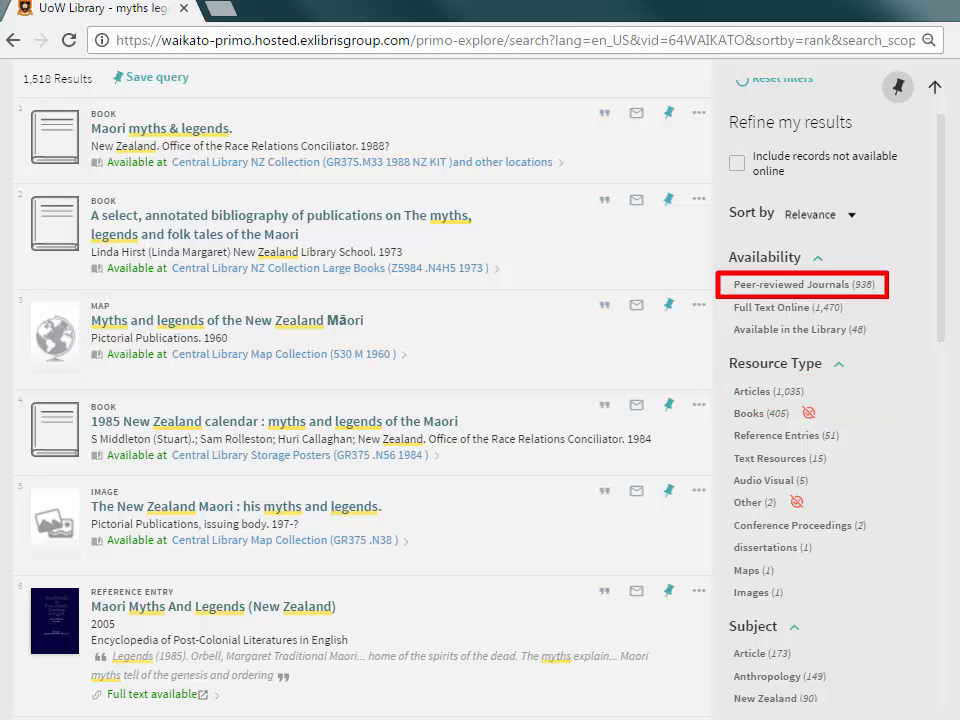
scroll("down", 3)
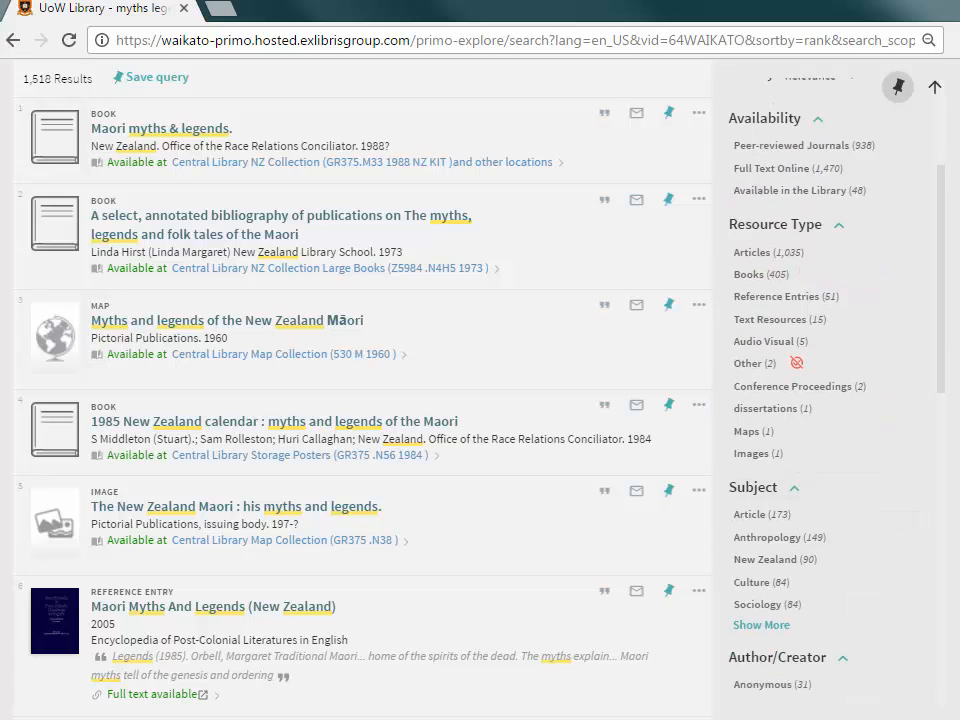
- Expand the Subject facet and filter to Anthropology, leaving 149 results
scroll("down", 3)
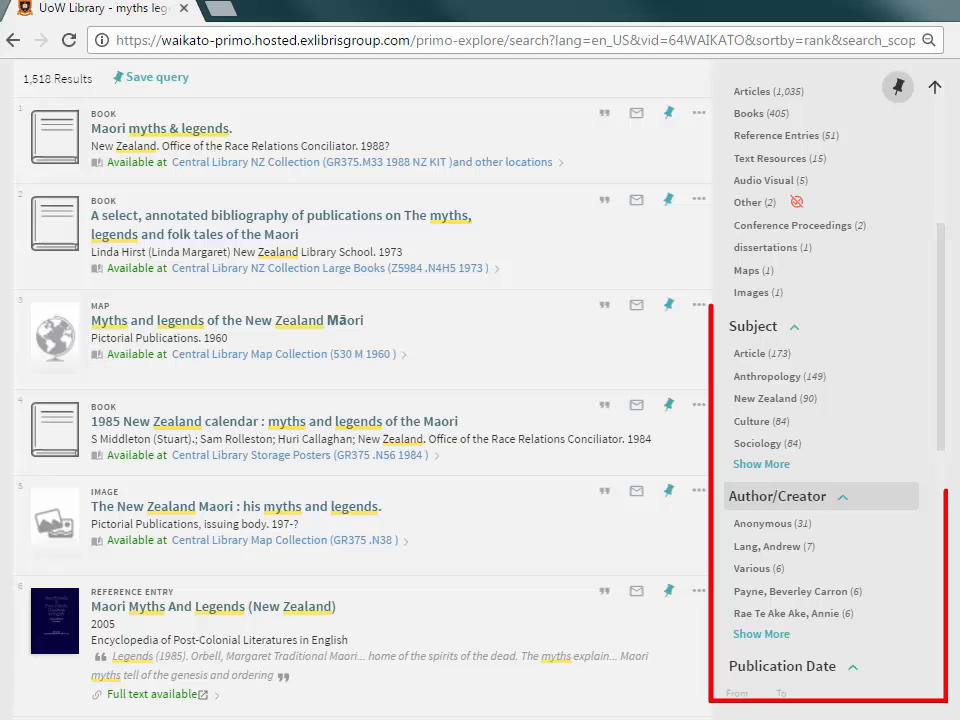
left_click(760, 464)
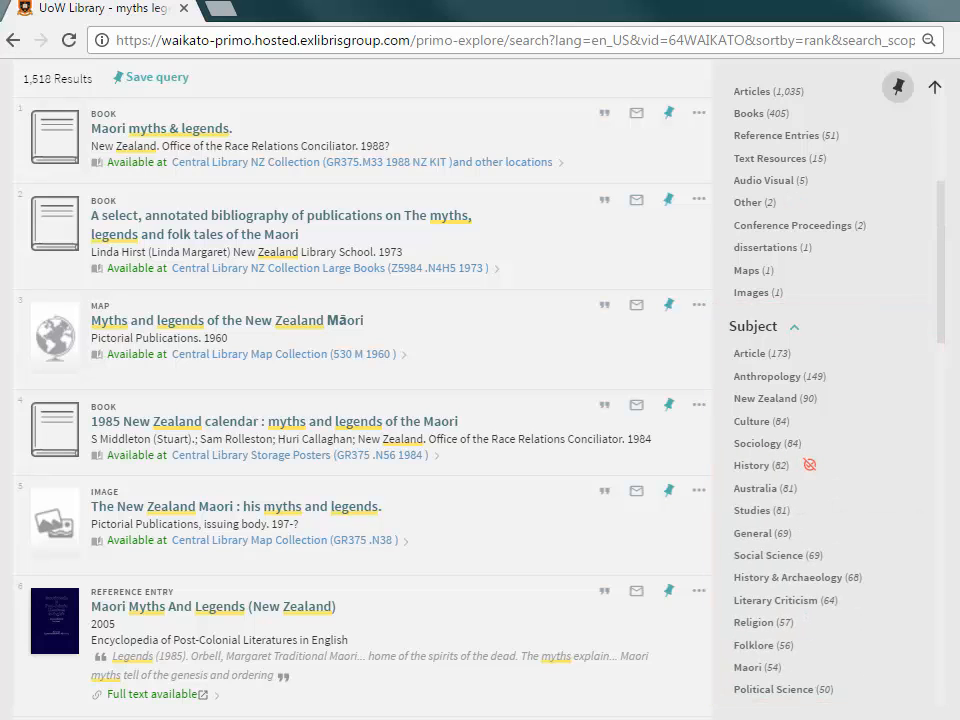
scroll("down", 3)
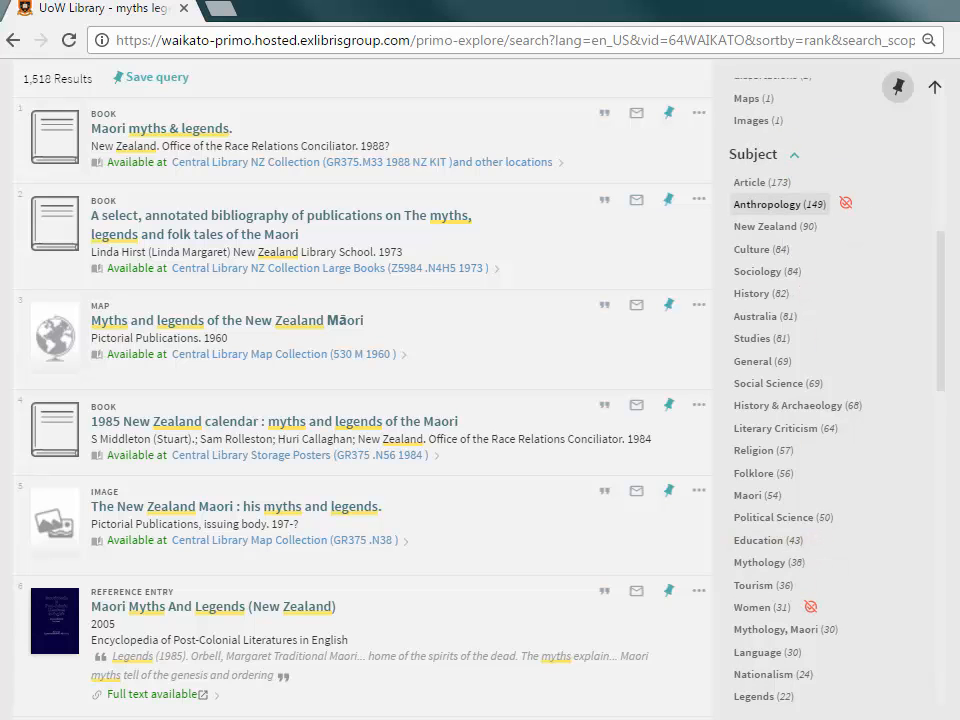
left_click(778, 204)
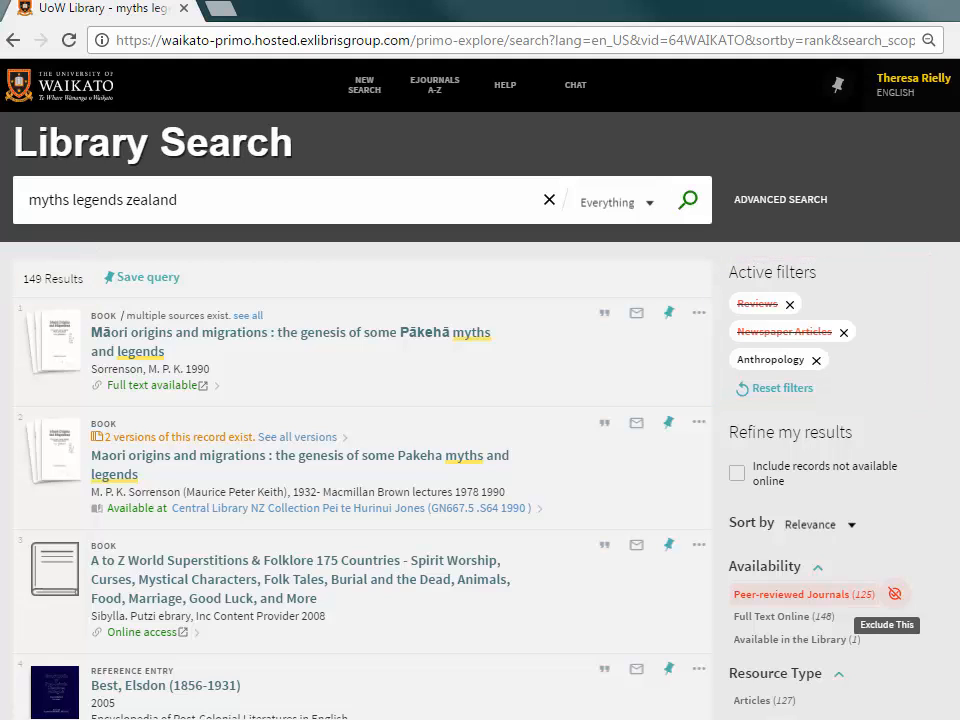
mouse_move(816, 360)
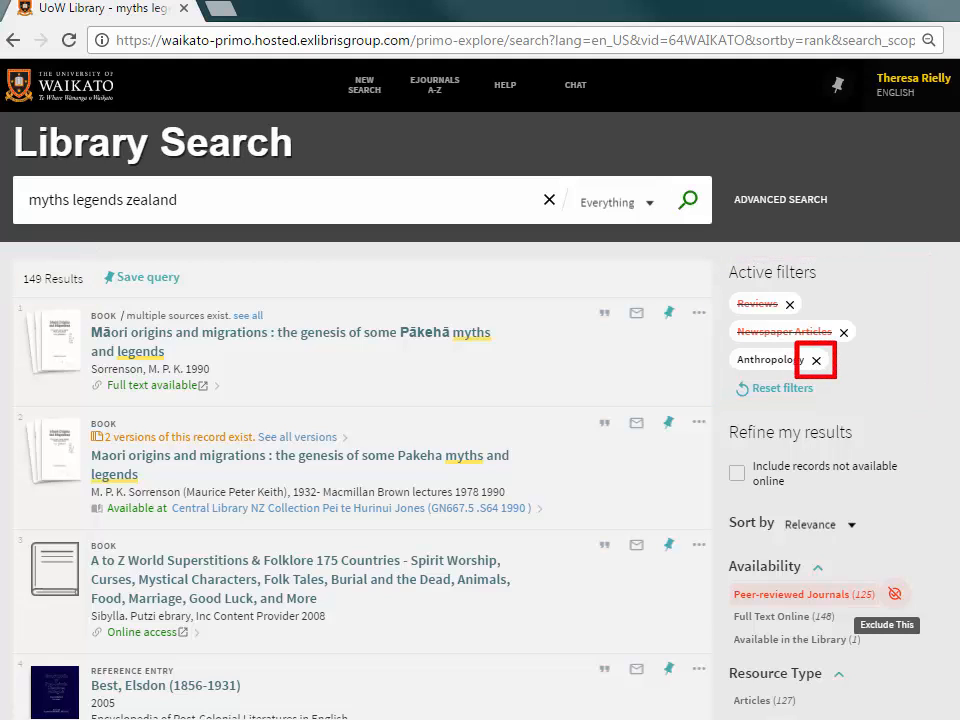
mouse_move(782, 388)
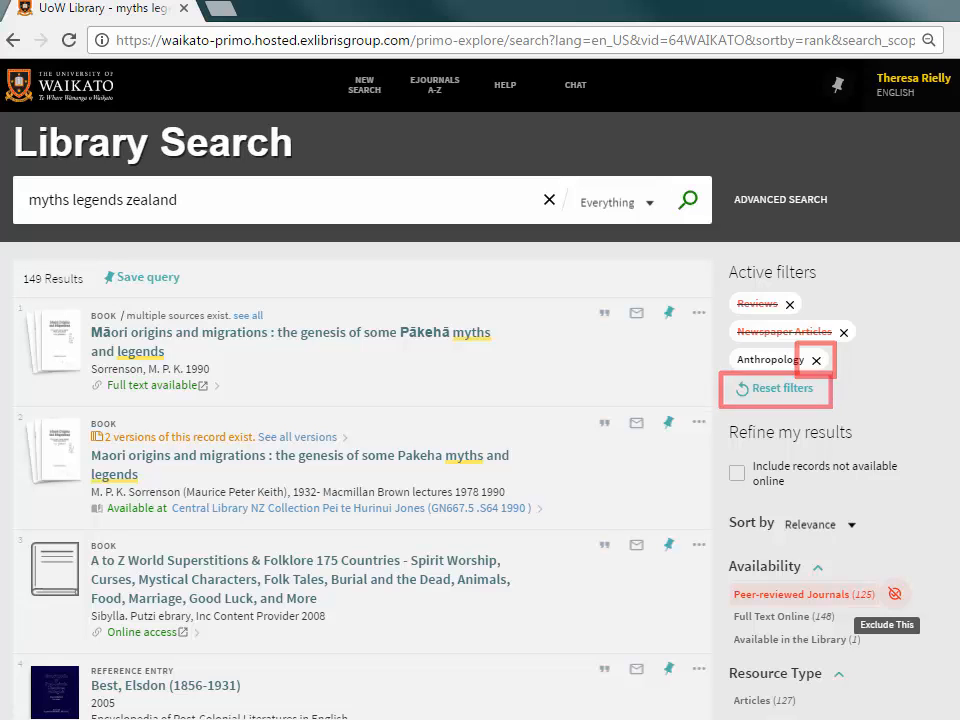
- Remove the Anthropology active filter to restore all 1,510 results
left_click(782, 388)
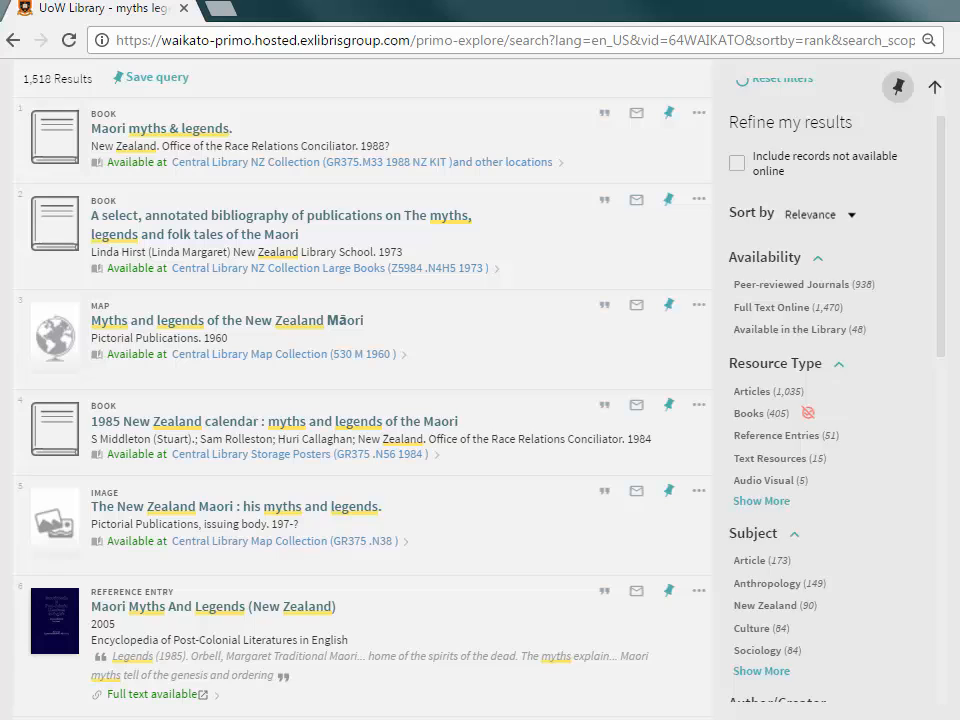
scroll("down", 3)
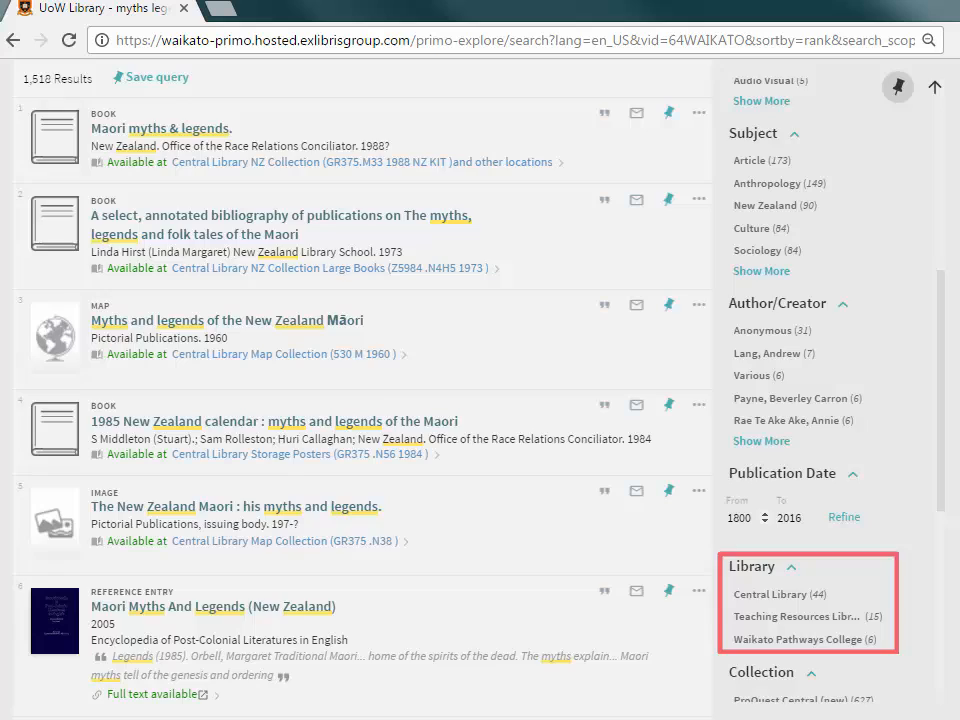
scroll("down", 3)
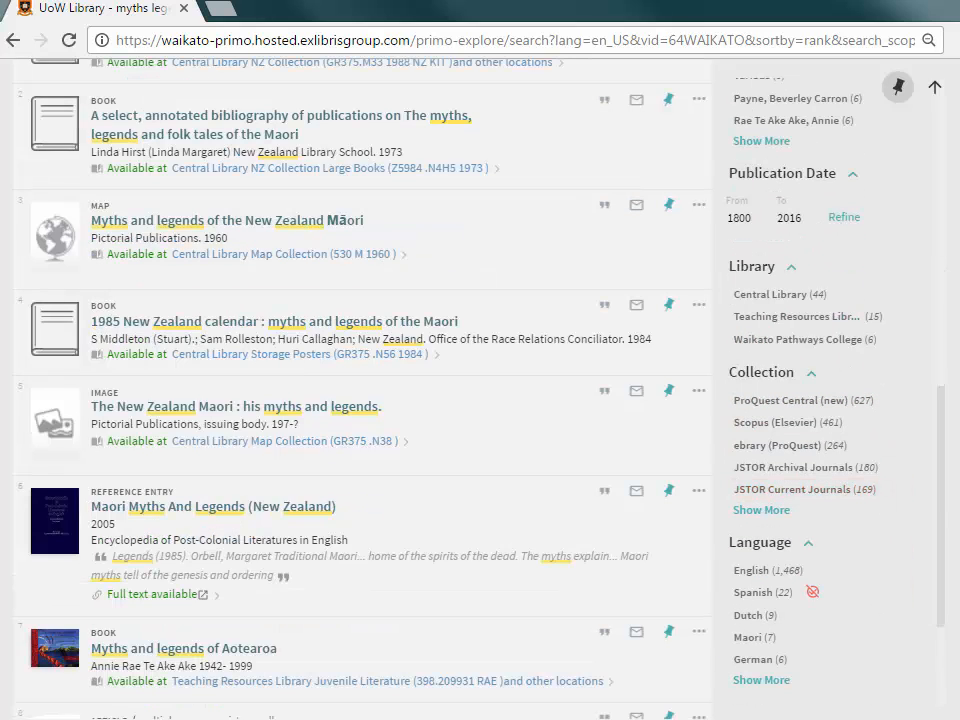